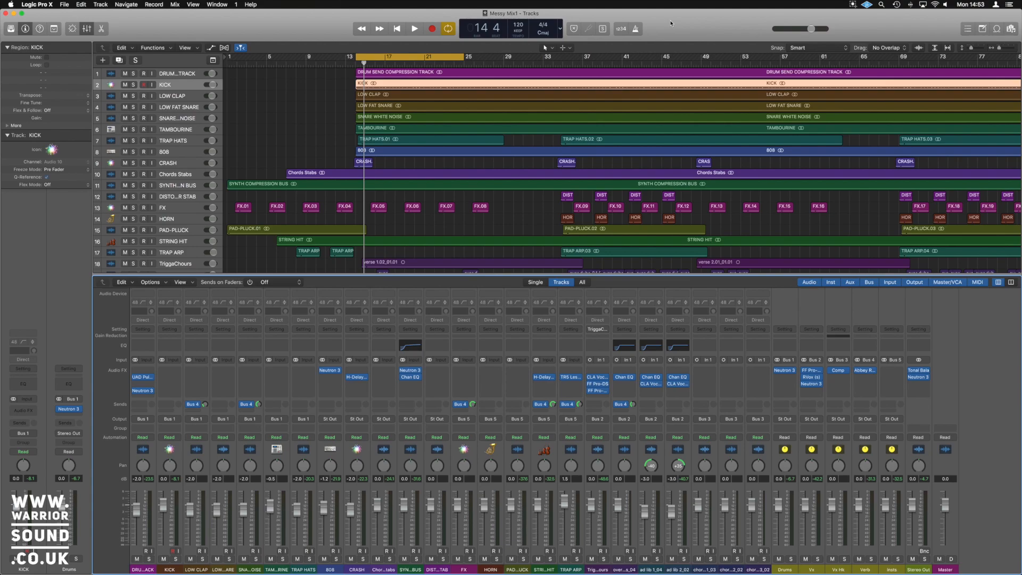
mouse_move(805, 230)
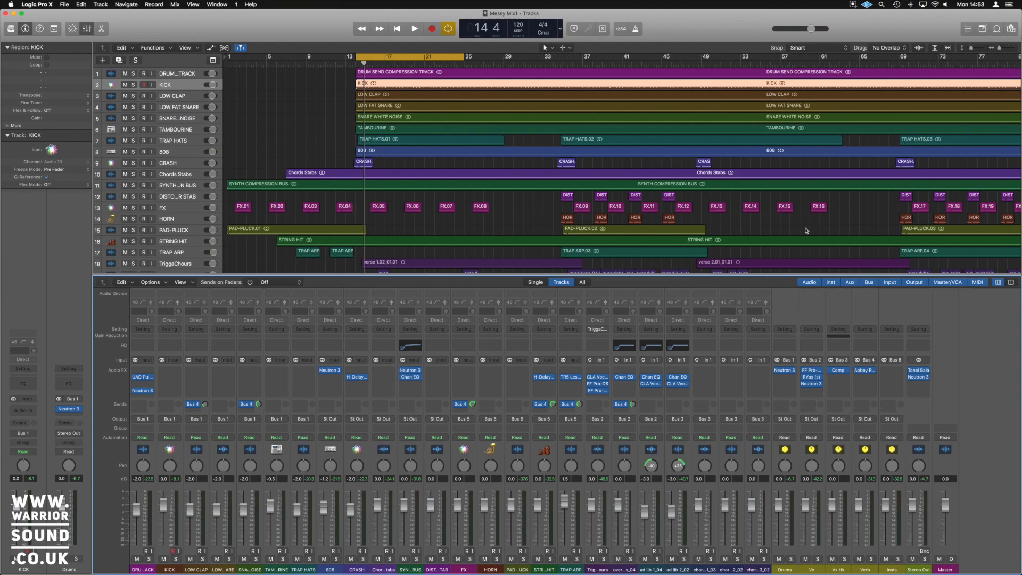
Open the Neutron 3 Visual Mixer plug-in from the Stereo Out channel strip's insert slot.
click(919, 377)
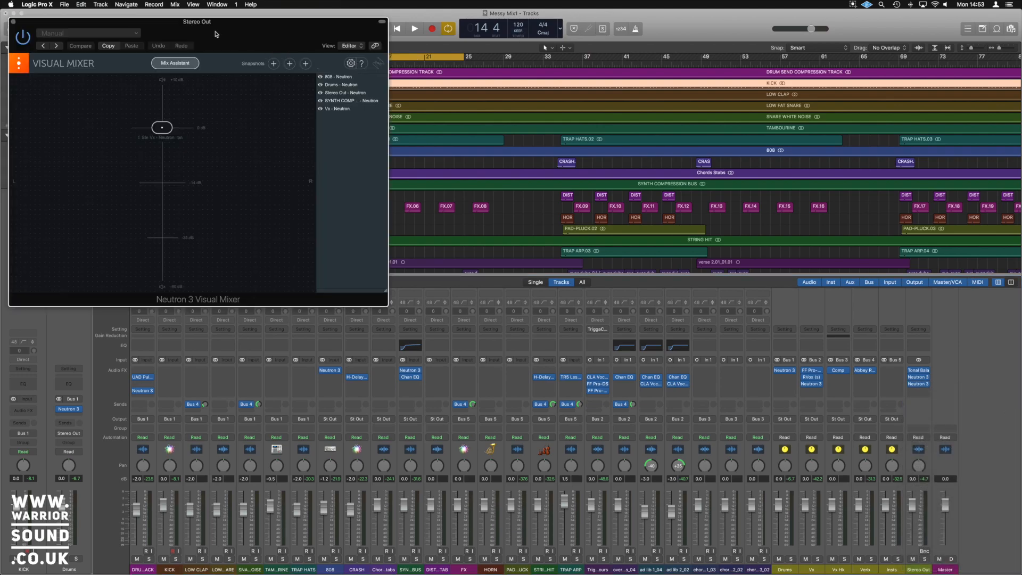
Move the Visual Mixer window toward the project's centre and resize it larger.
drag(215, 21, 624, 124)
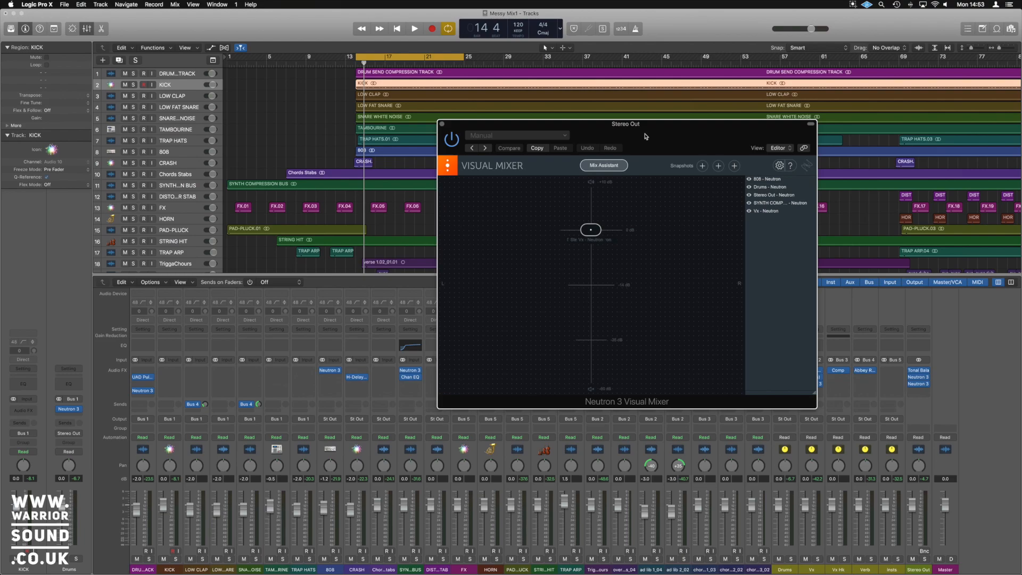
mouse_move(735, 327)
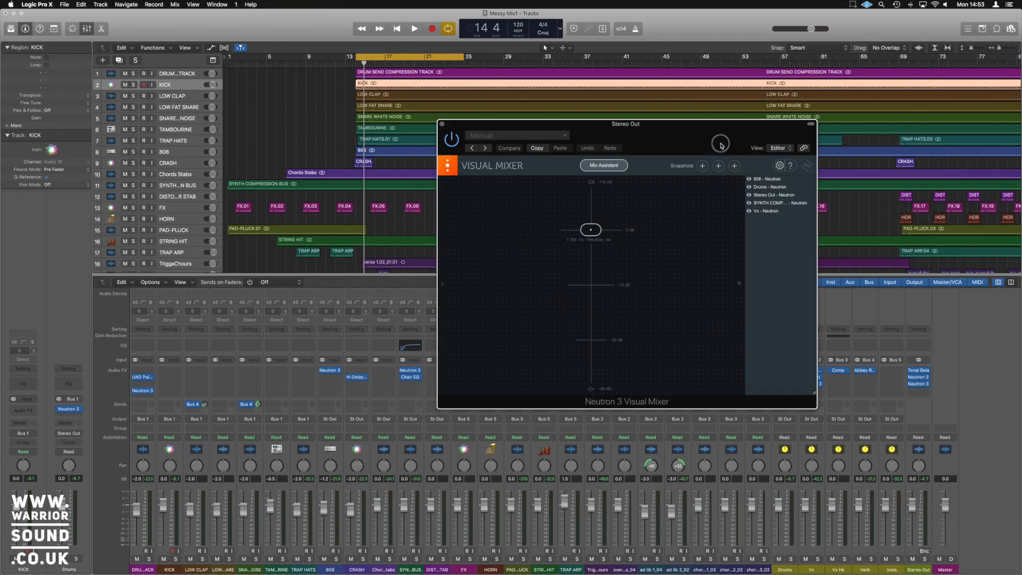
drag(625, 124, 531, 98)
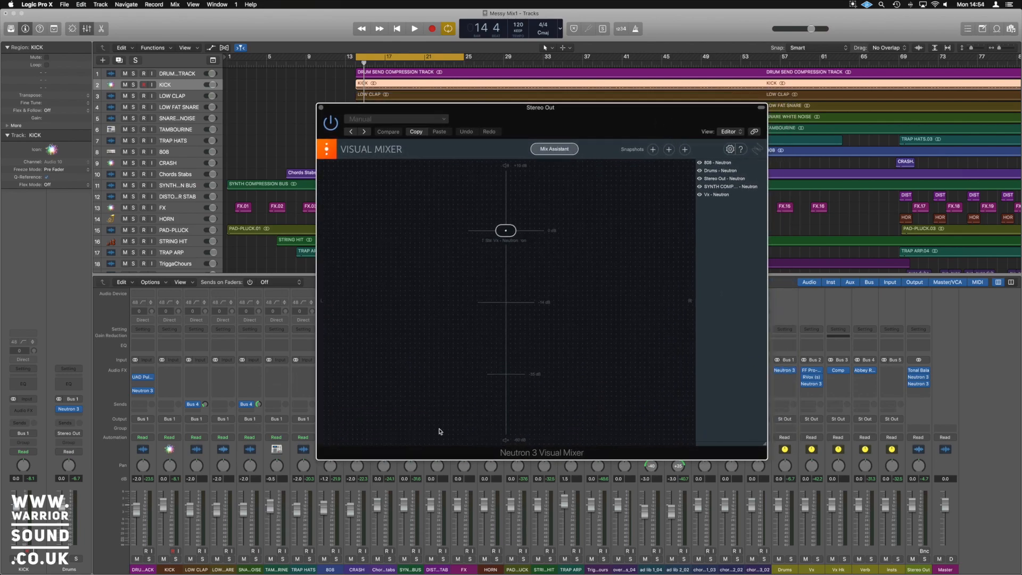
mouse_move(436, 350)
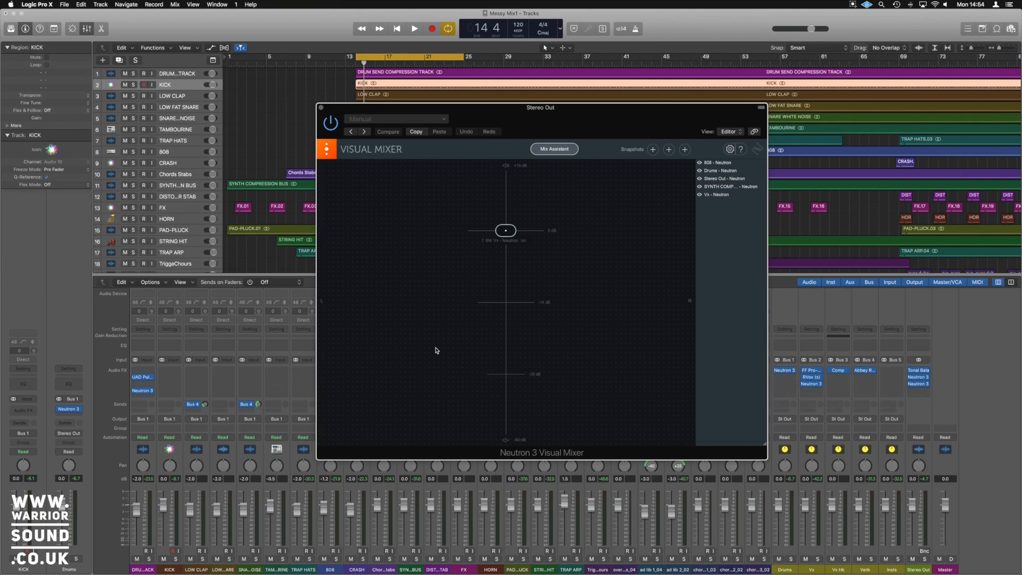
mouse_move(503, 229)
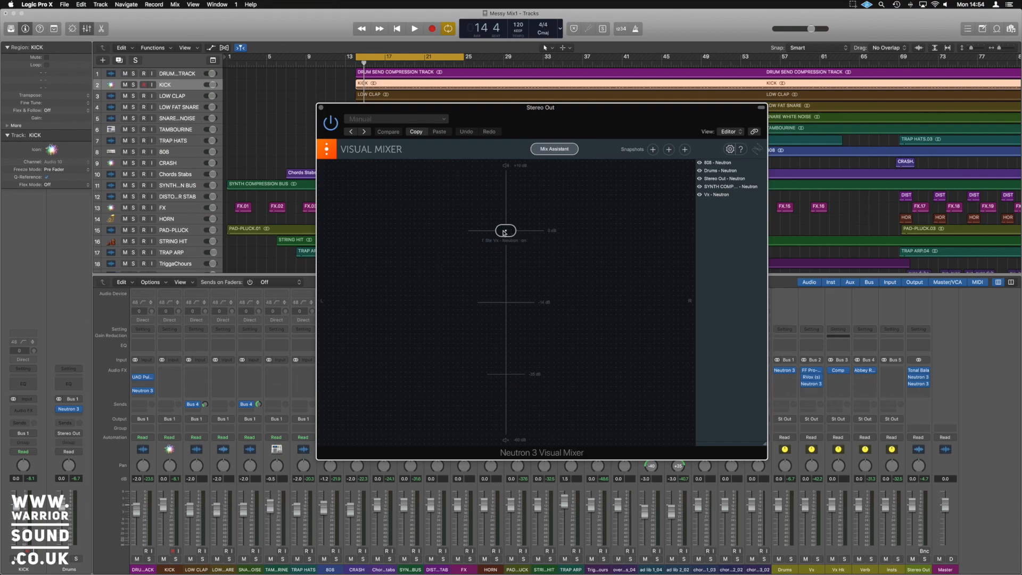
mouse_move(531, 233)
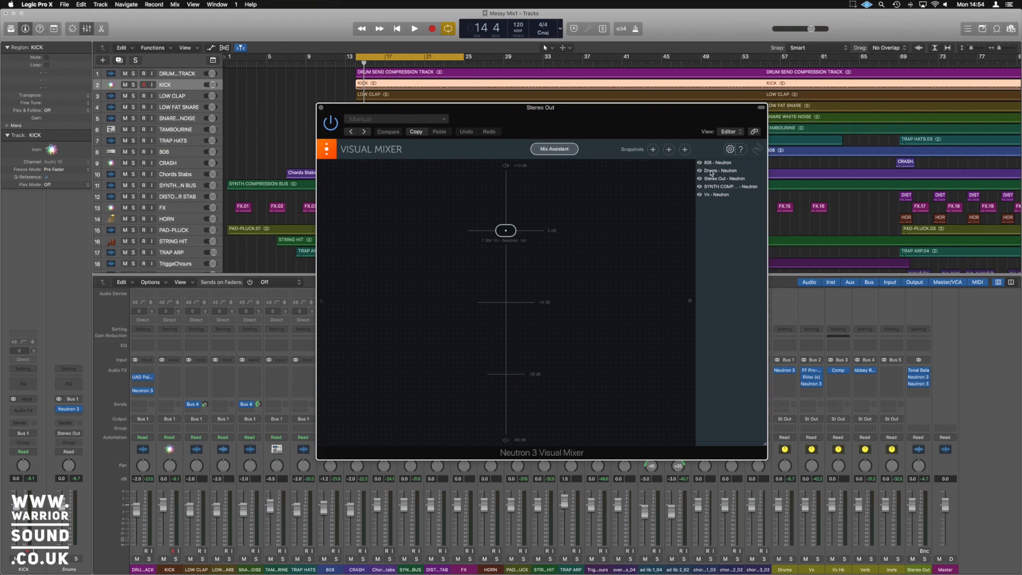
Select the Drums bus and settle its node centred at about -2.9 dB.
click(720, 171)
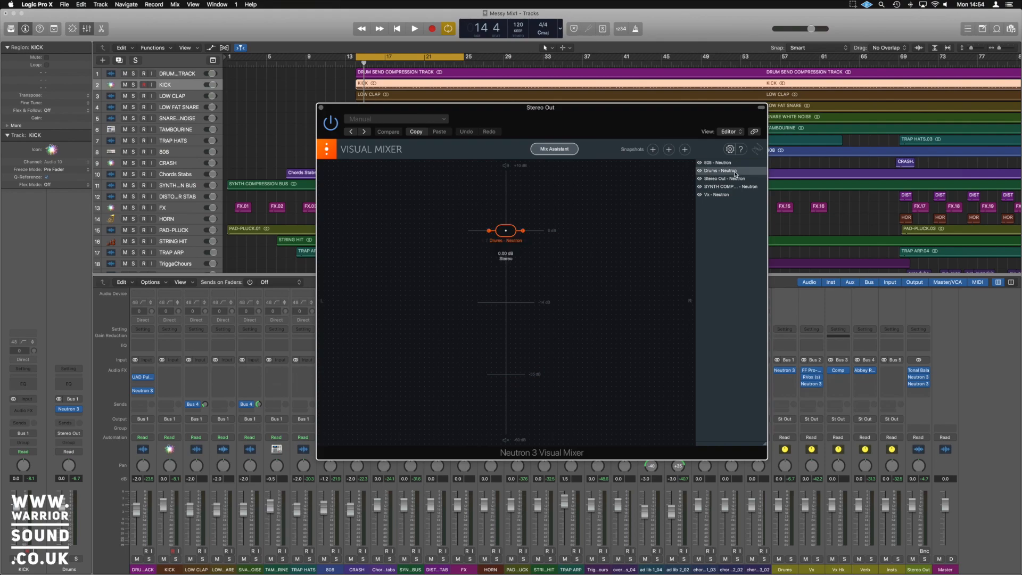
mouse_move(723, 179)
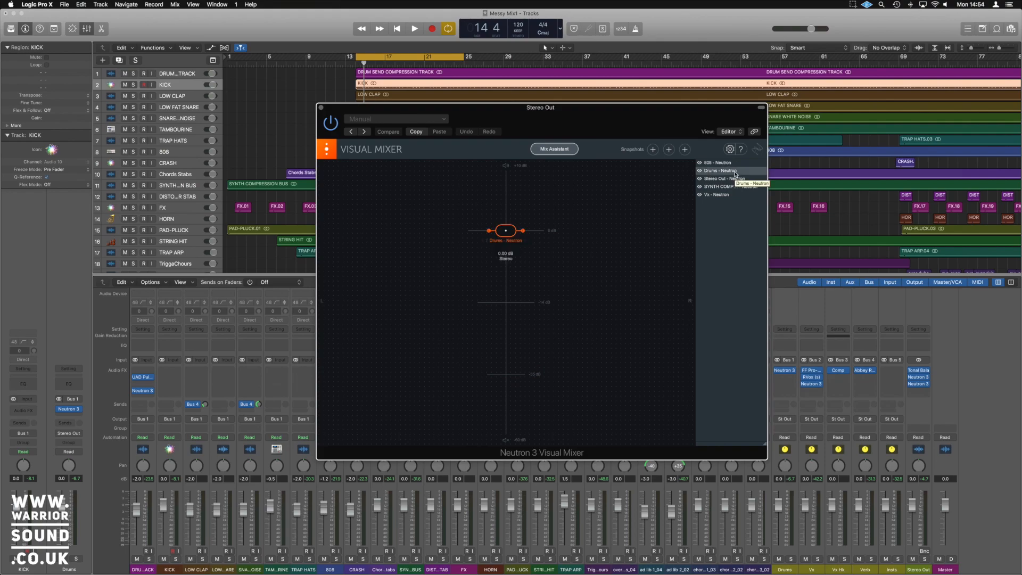
mouse_move(499, 247)
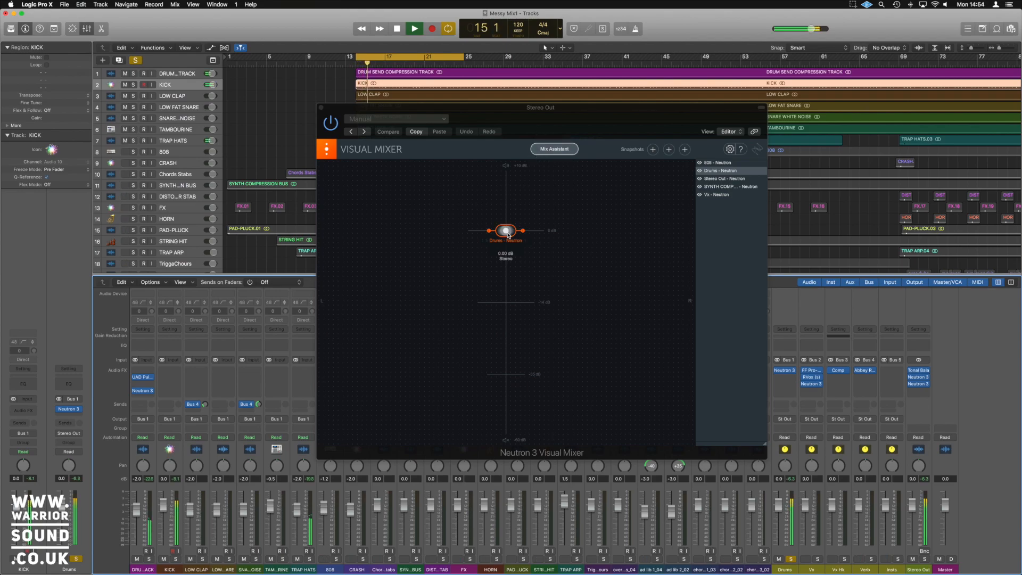
drag(505, 229, 346, 231)
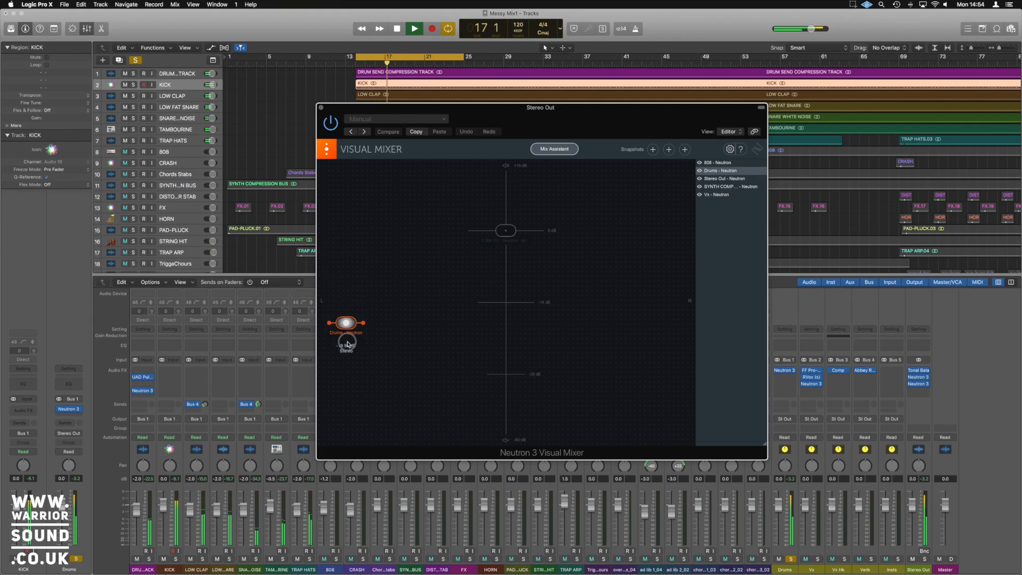
drag(345, 323, 579, 400)
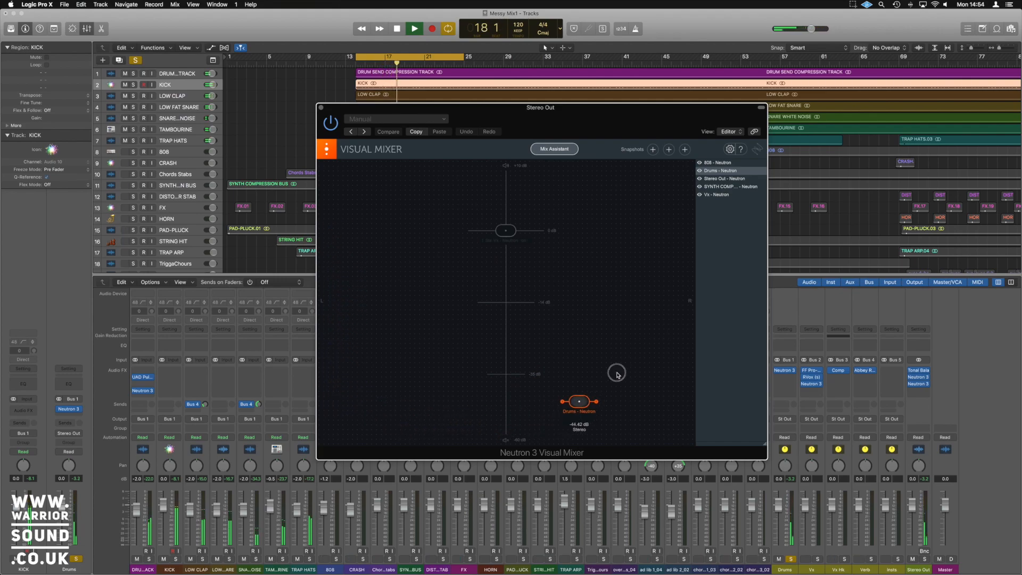
drag(578, 400, 641, 227)
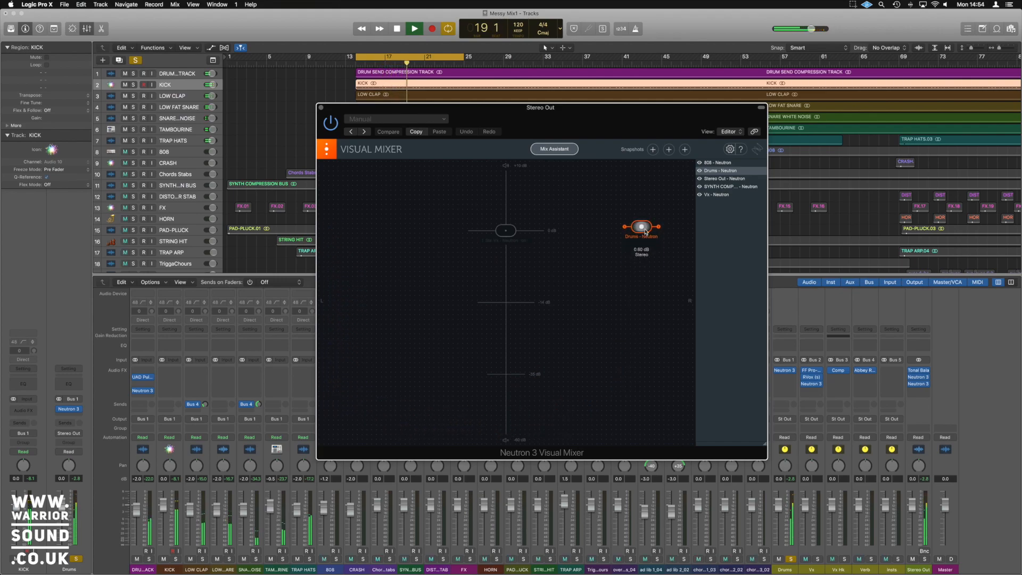
drag(641, 226, 632, 238)
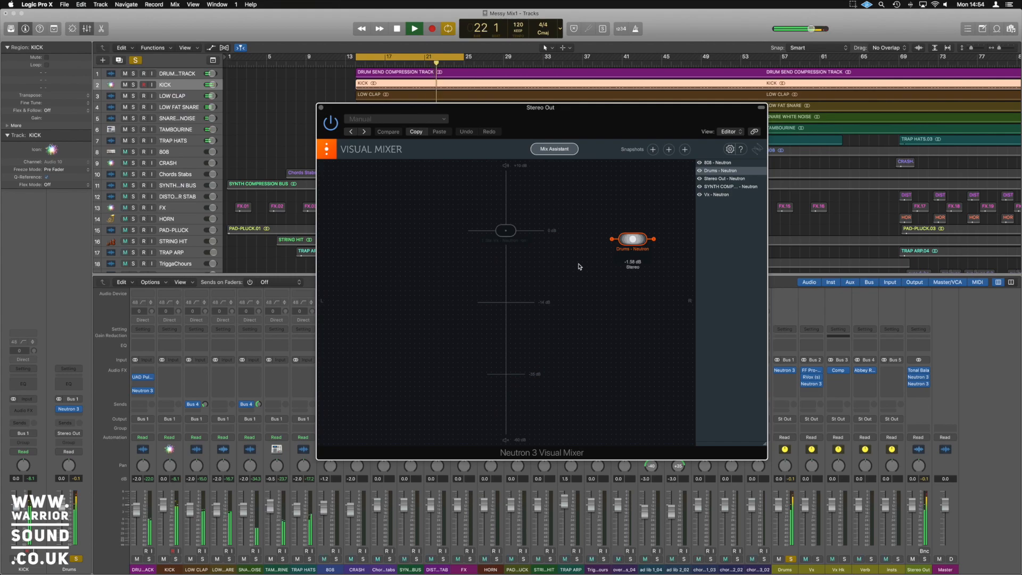
drag(632, 238, 502, 246)
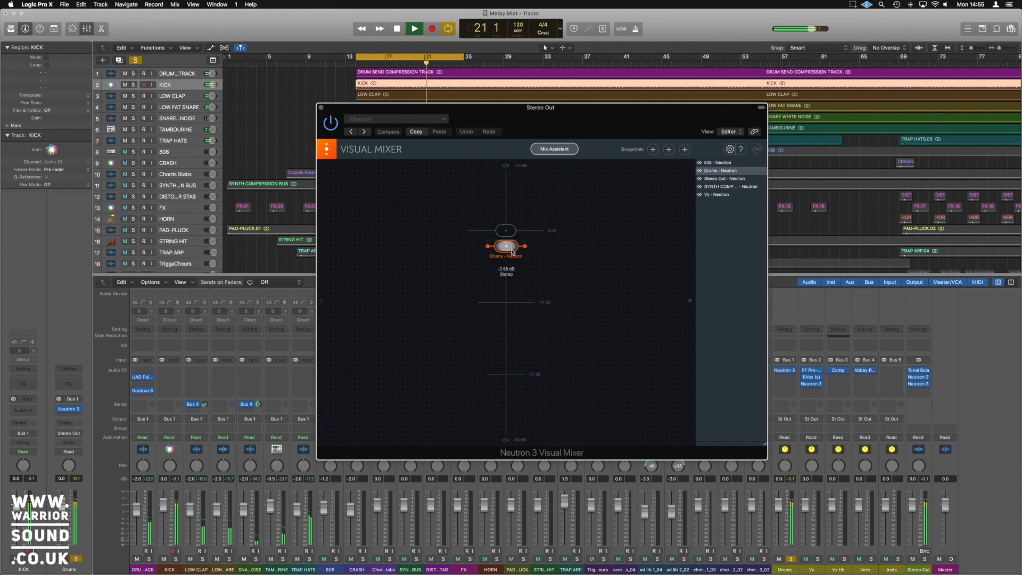
Place Vx centred below Drums near -5.6 dB and pan the 808 node right.
drag(505, 246, 570, 241)
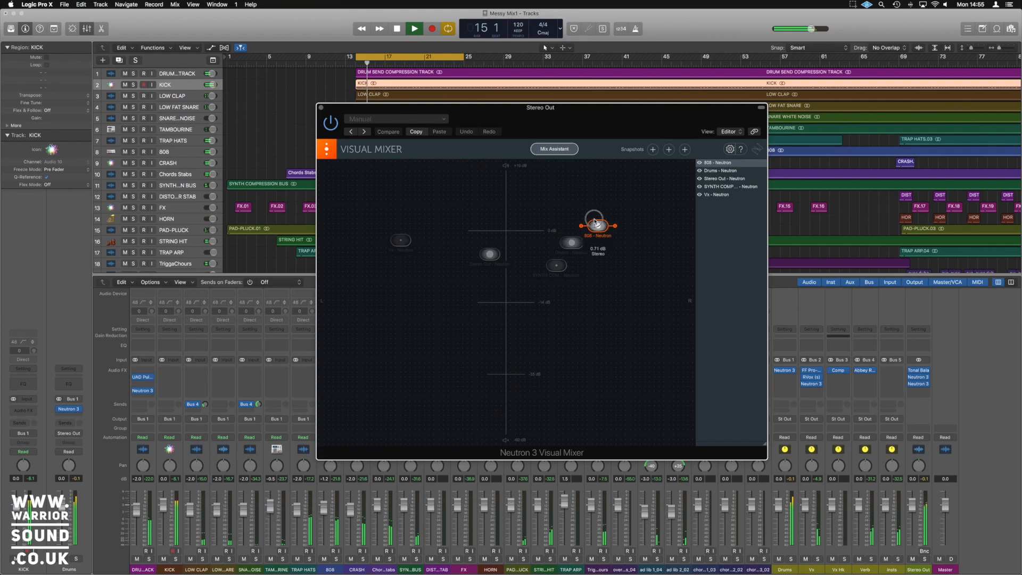
drag(594, 224, 598, 217)
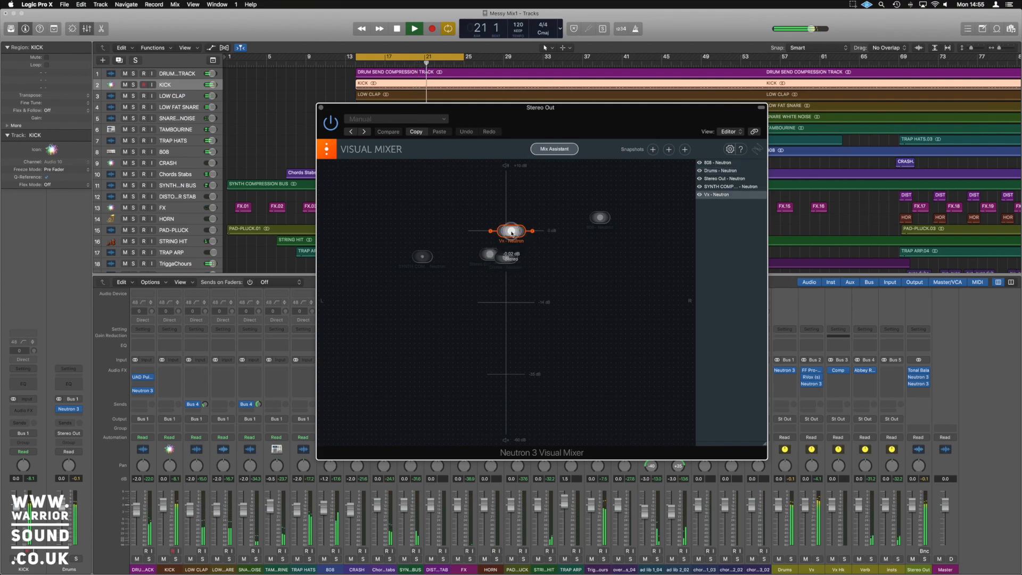
drag(512, 232, 505, 271)
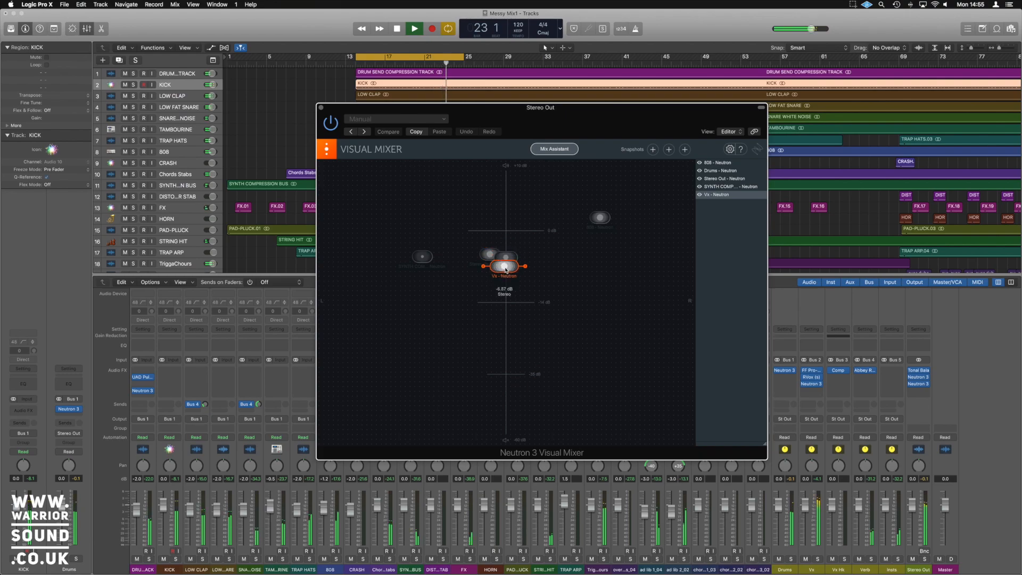
drag(503, 266, 509, 246)
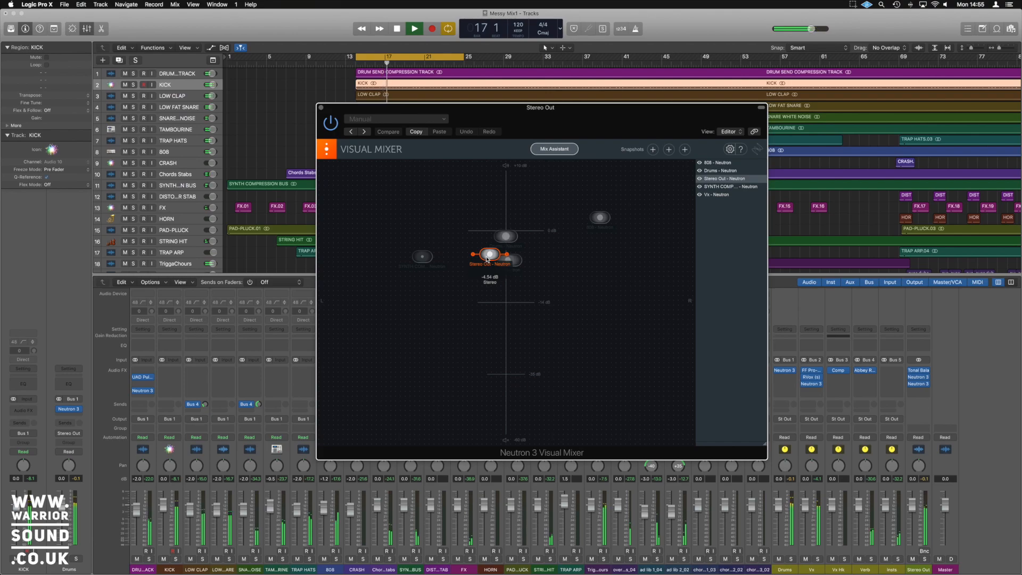
drag(490, 253, 473, 256)
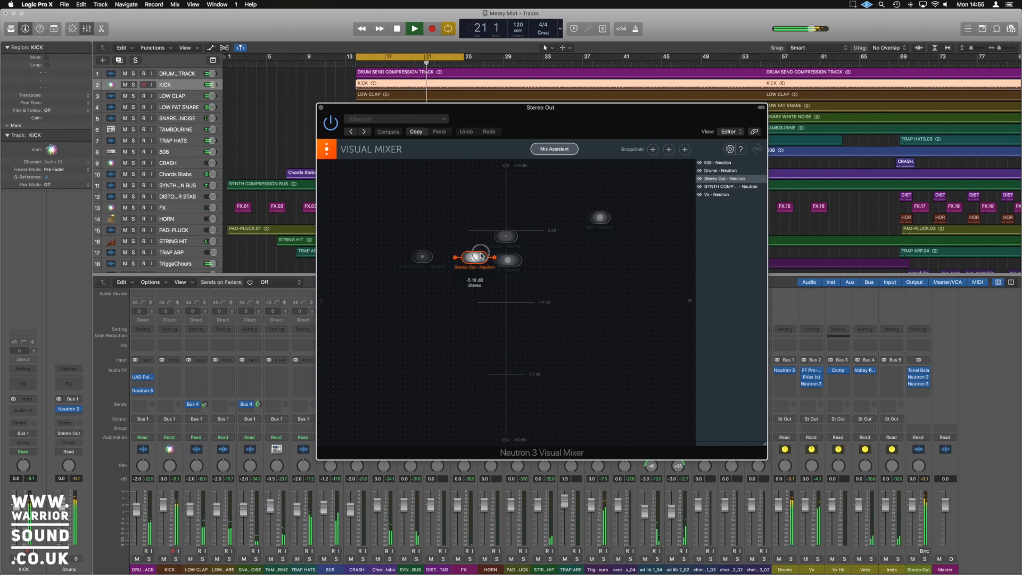
drag(475, 256, 505, 232)
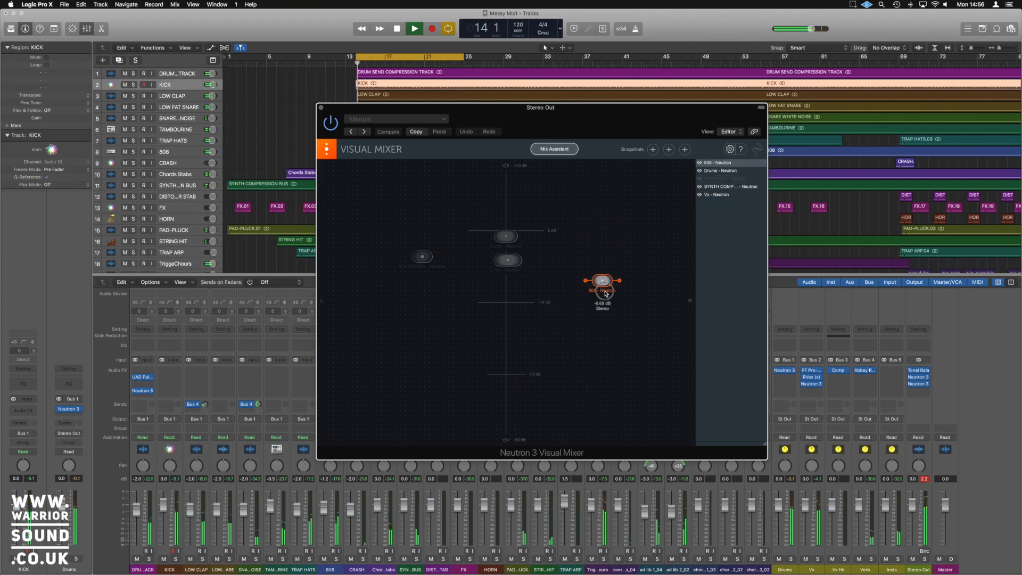
drag(603, 281, 610, 331)
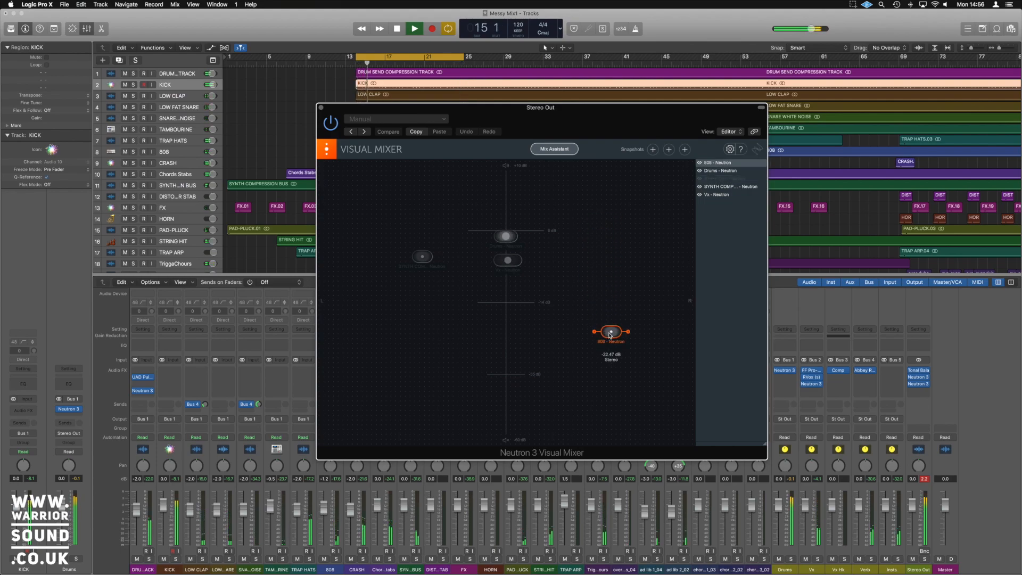
drag(610, 331, 610, 274)
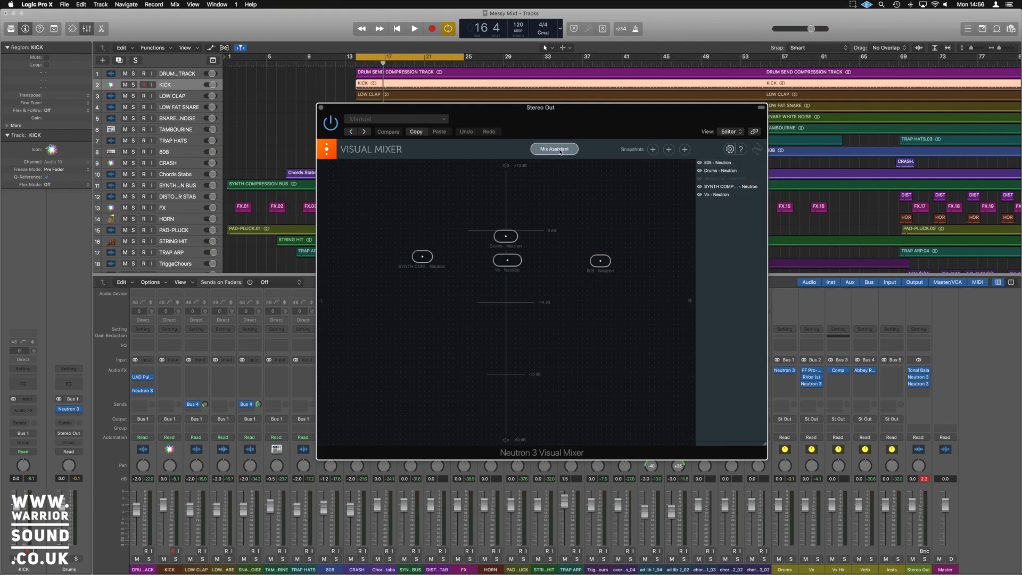
Launch Mix Assistant and begin past its welcome screen.
click(552, 149)
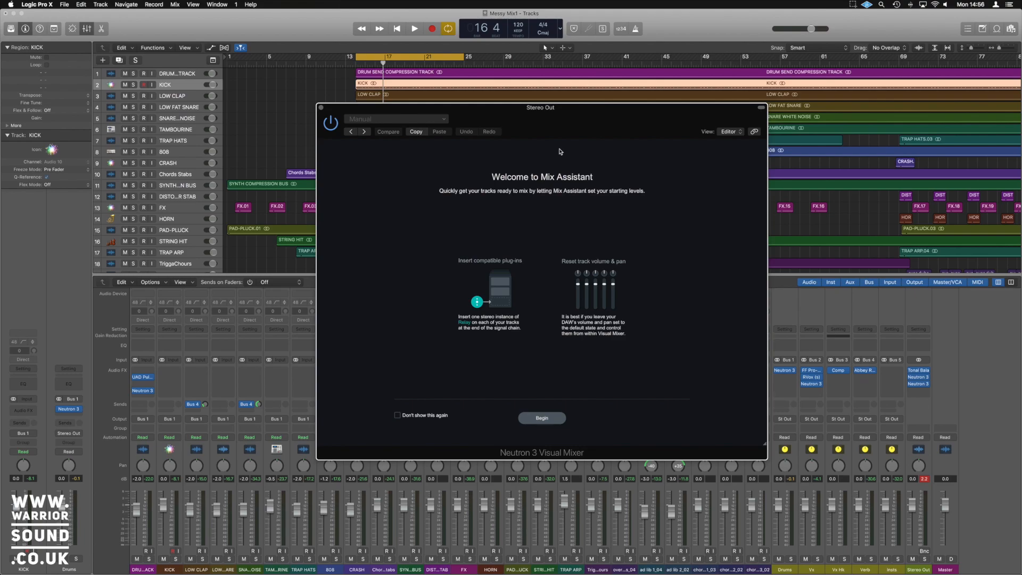
mouse_move(461, 331)
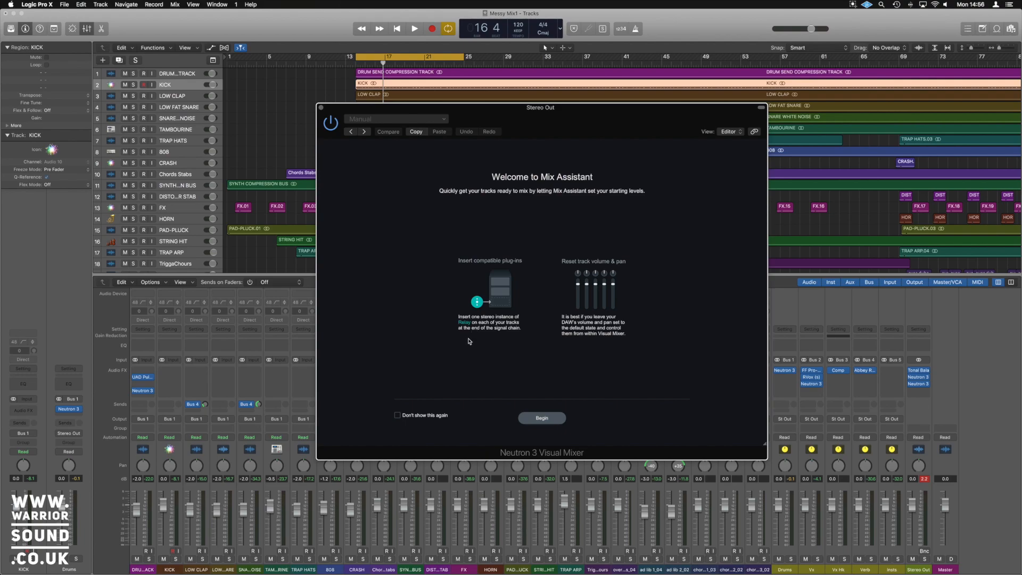
mouse_move(458, 337)
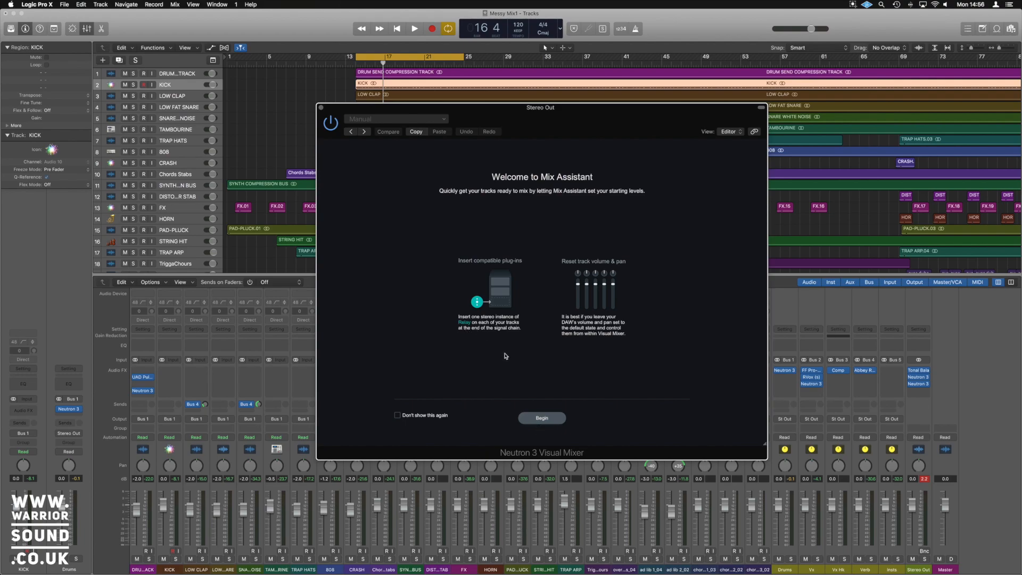
click(541, 418)
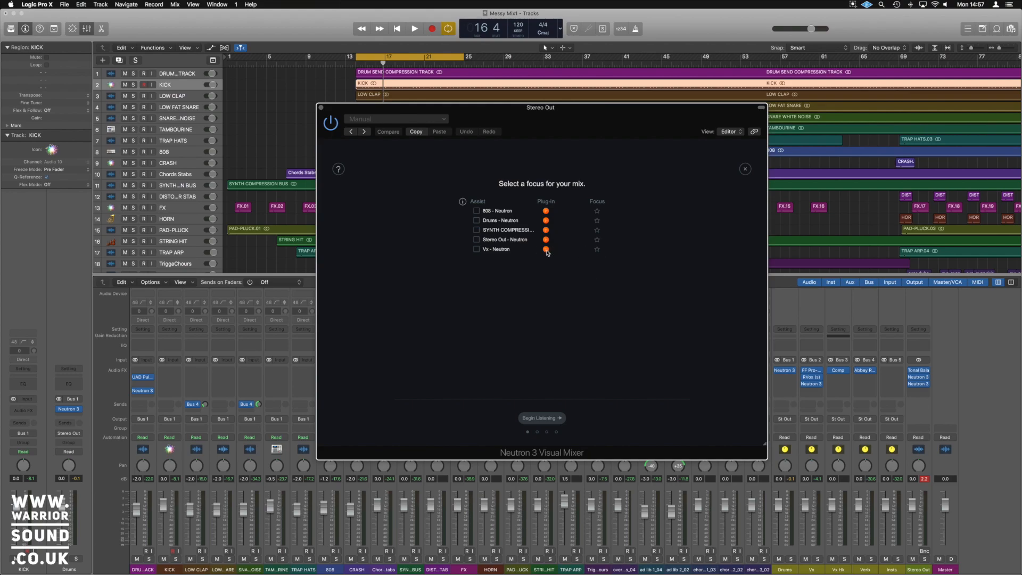
Include 808, Drums, SYNTH COMPRESSION and Vx, exclude Stereo Out, and begin listening.
click(476, 211)
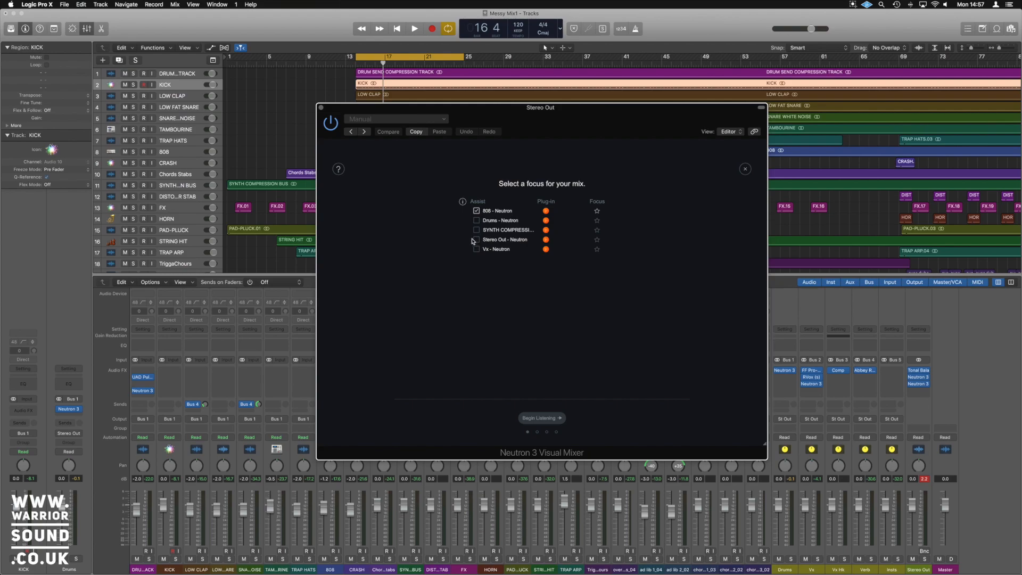
mouse_move(477, 249)
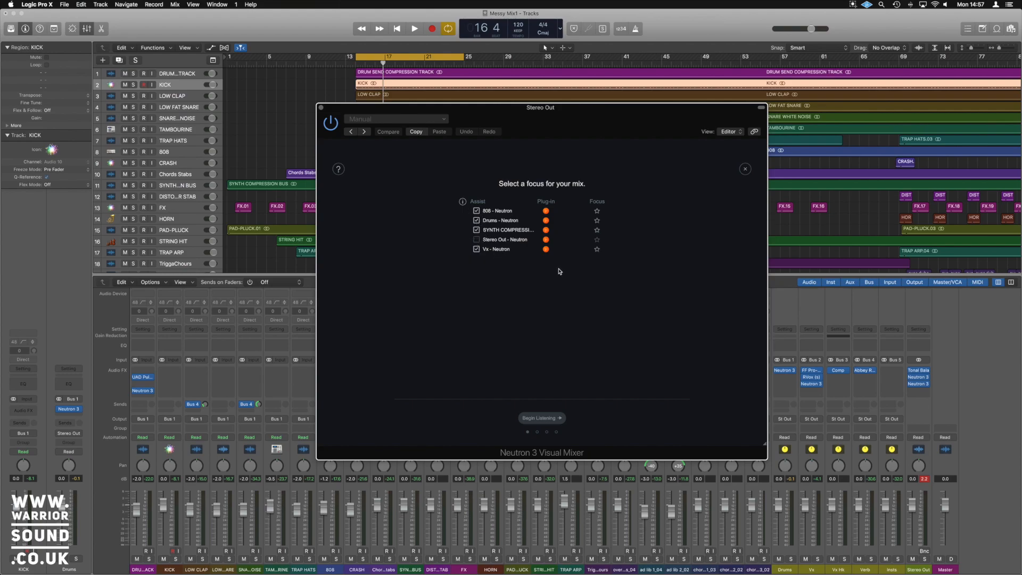
click(596, 249)
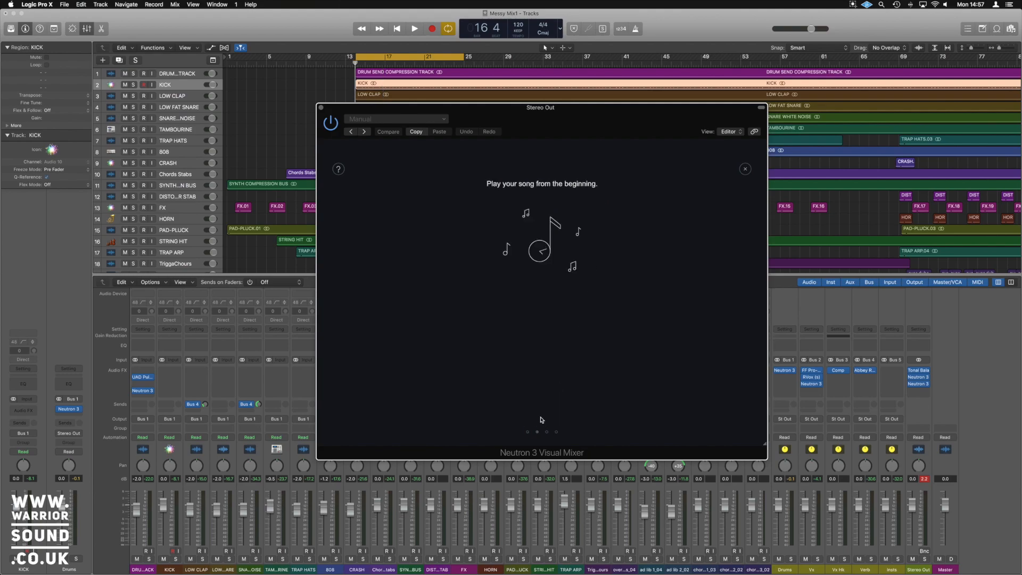
Play the song for analysis and view results: Bass -4.0, Percussion -2.5, Musical -1.5 dB.
click(413, 28)
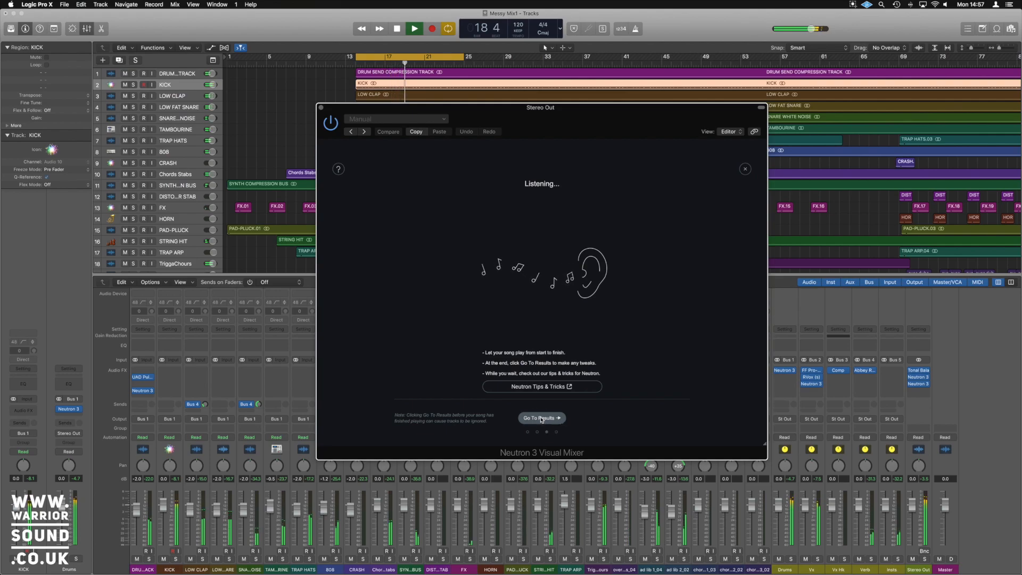
click(539, 418)
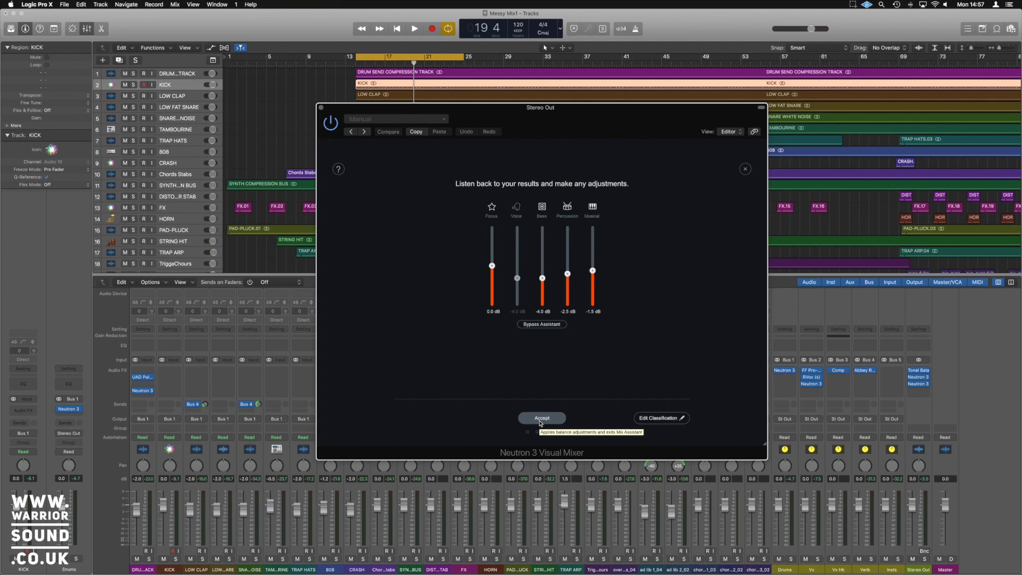
mouse_move(531, 331)
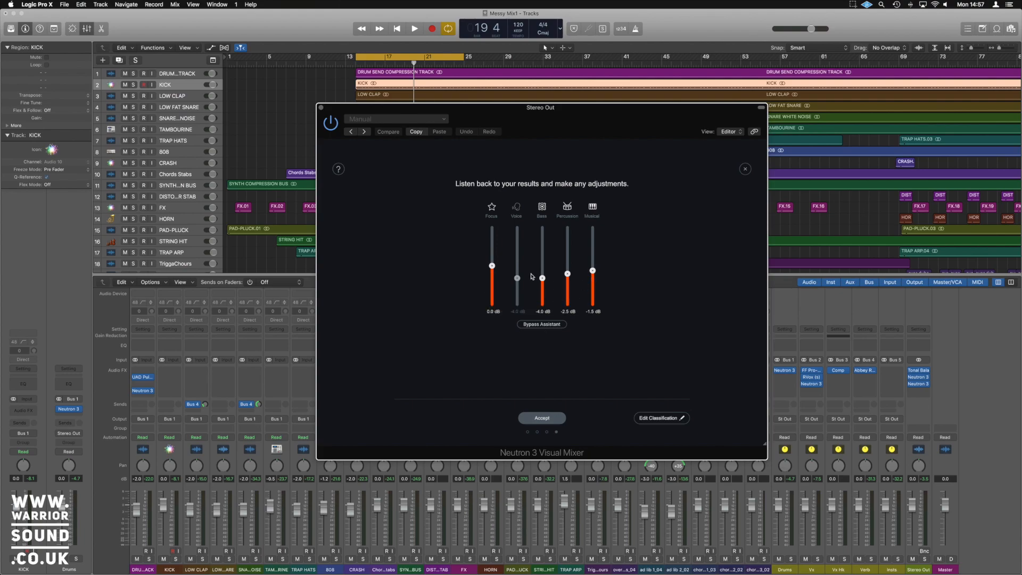
mouse_move(616, 272)
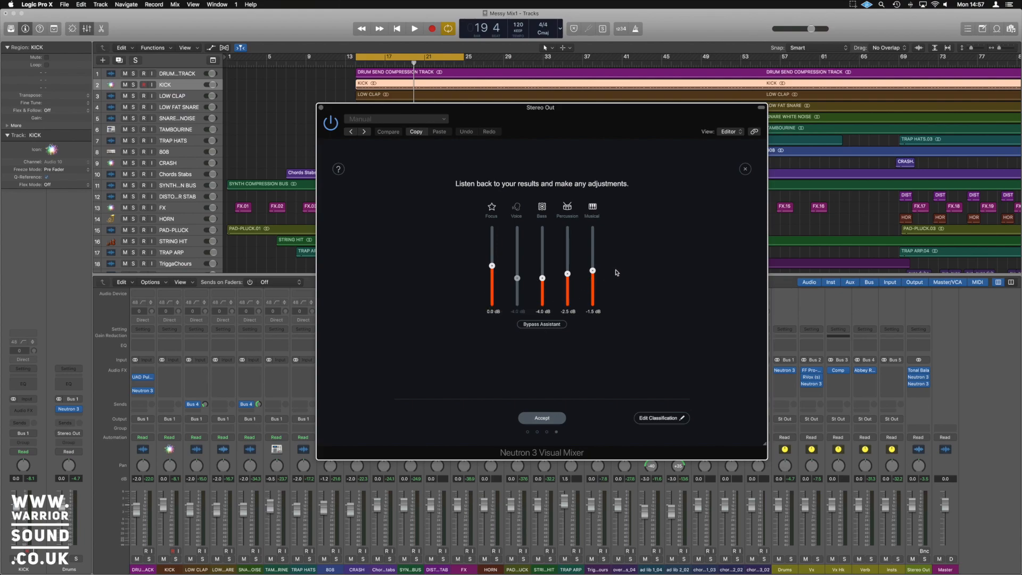
mouse_move(224, 217)
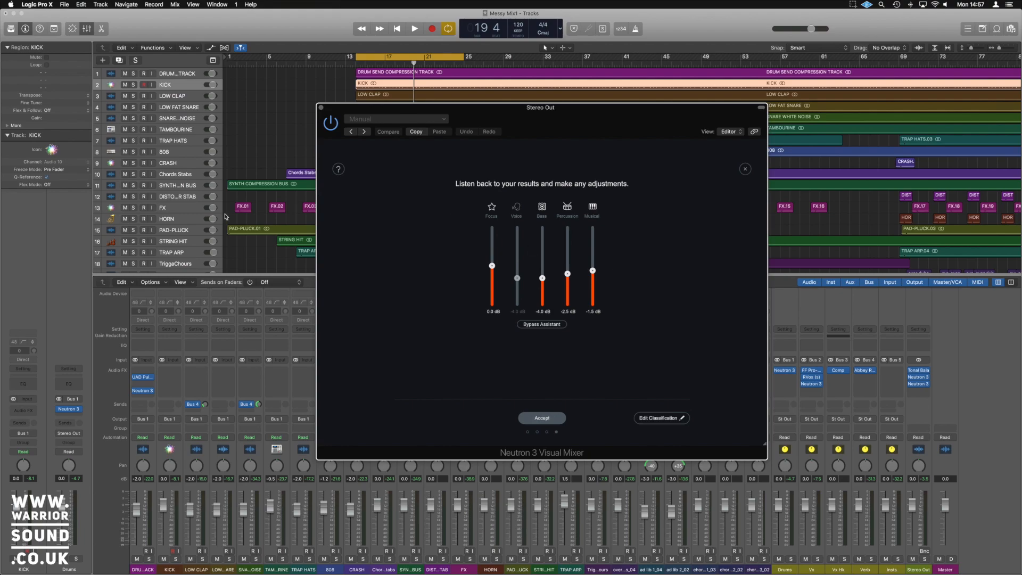
scroll(down, 3)
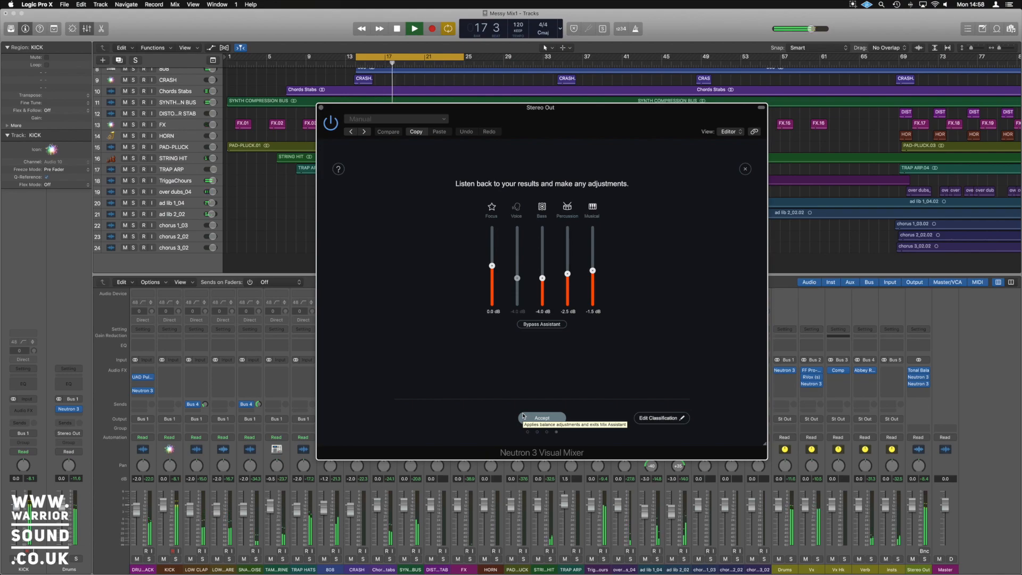
click(415, 28)
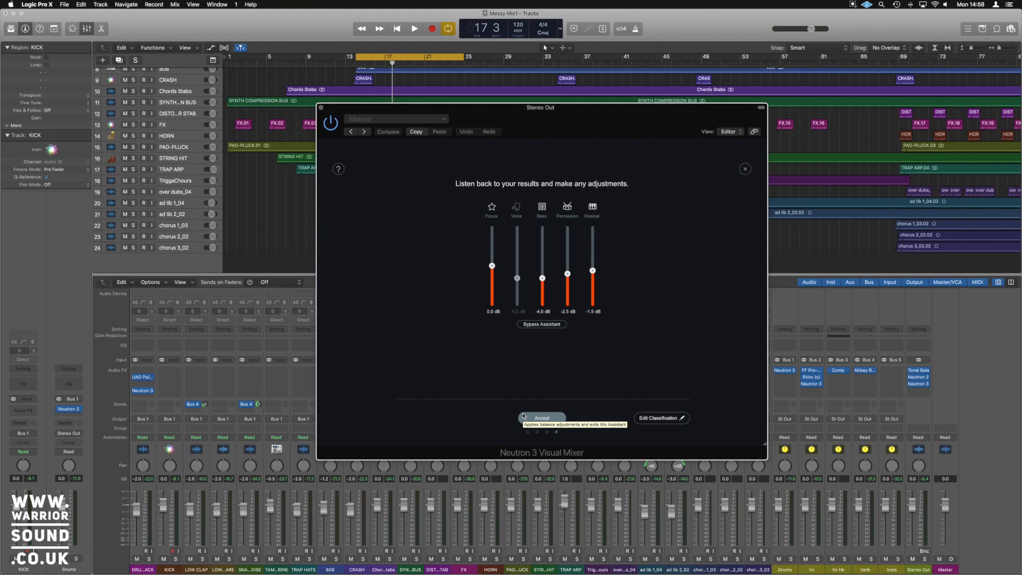
Accept the Mix Assistant balance and return to the Visual Mixer stage.
click(540, 417)
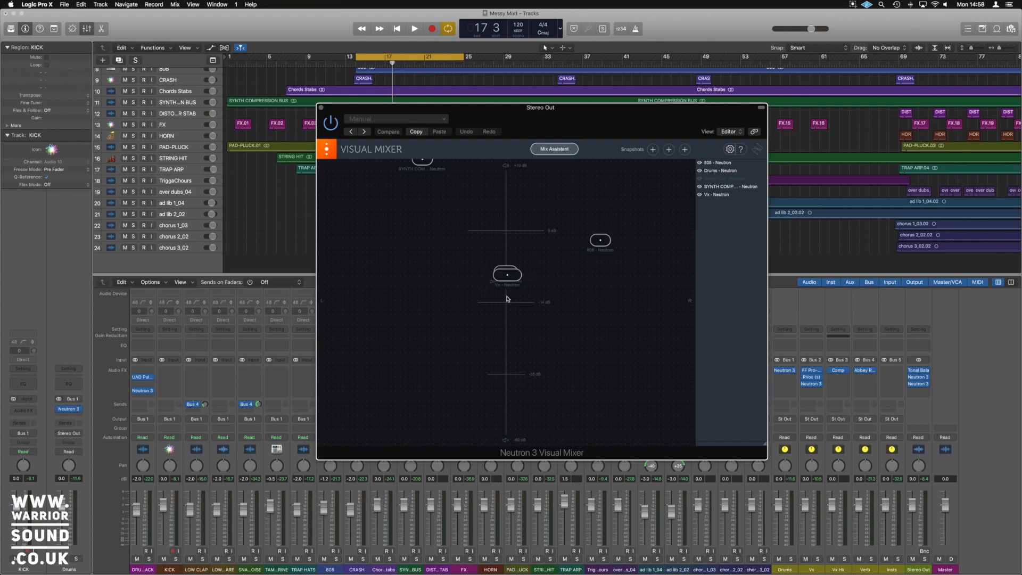
mouse_move(520, 298)
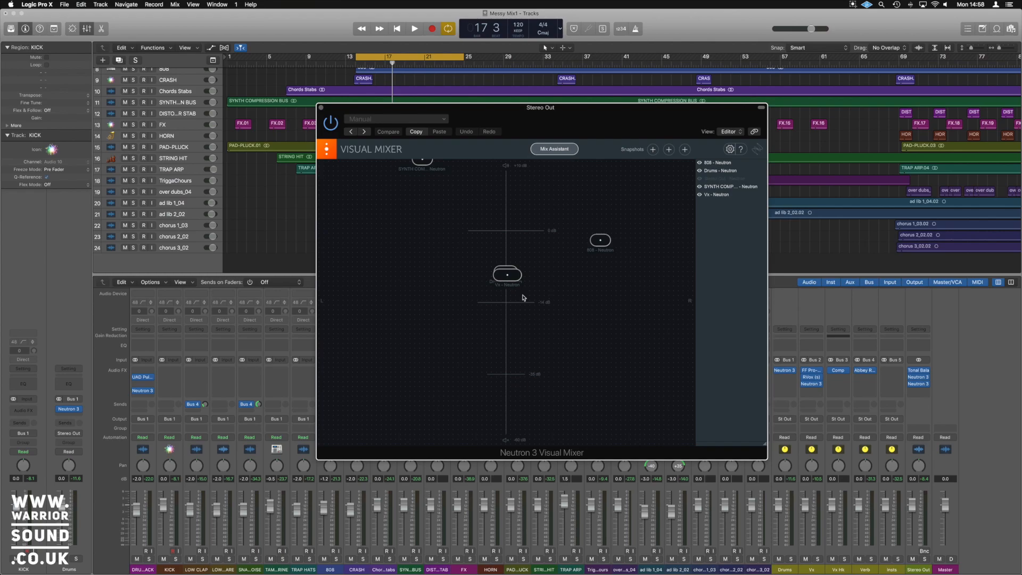
mouse_move(502, 298)
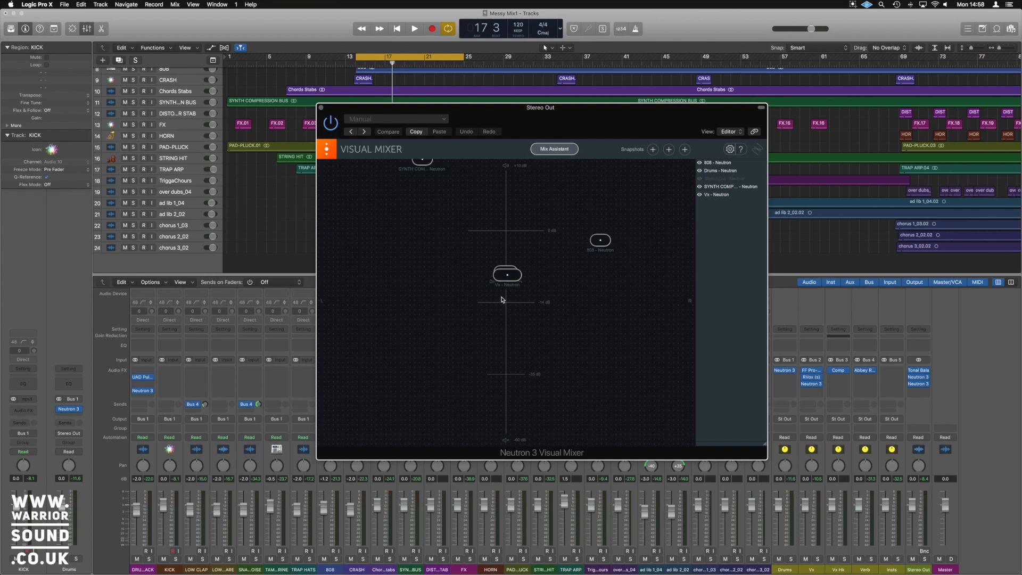